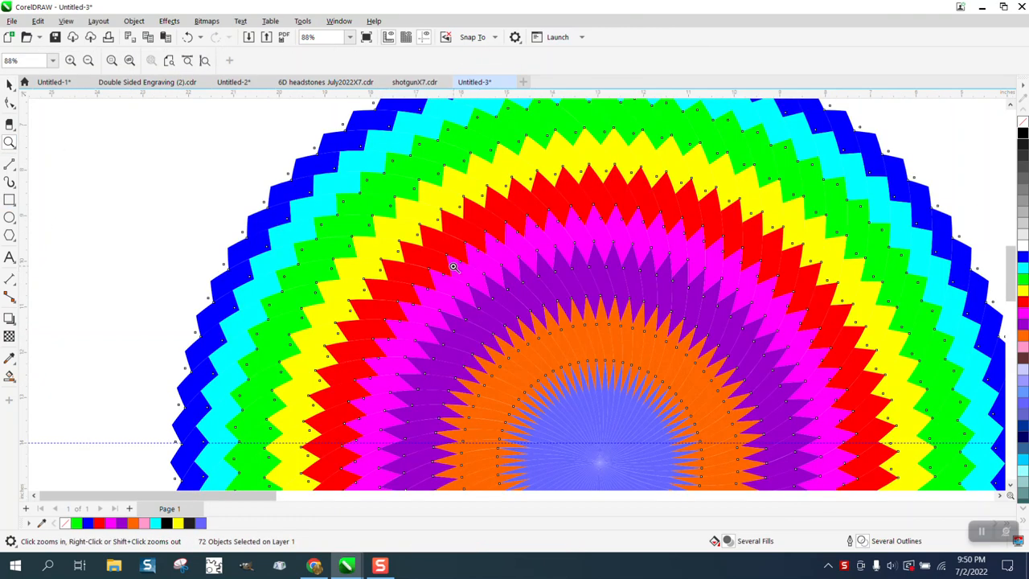
- Smart Fill the overlap of two circles into a lens and move it aside
left_click(452, 266)
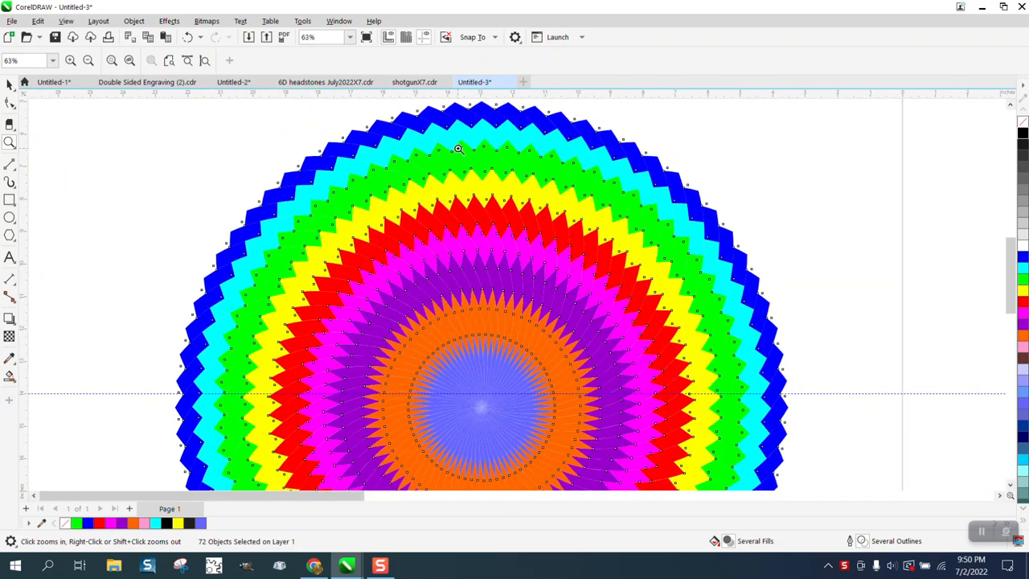
mouse_move(471, 164)
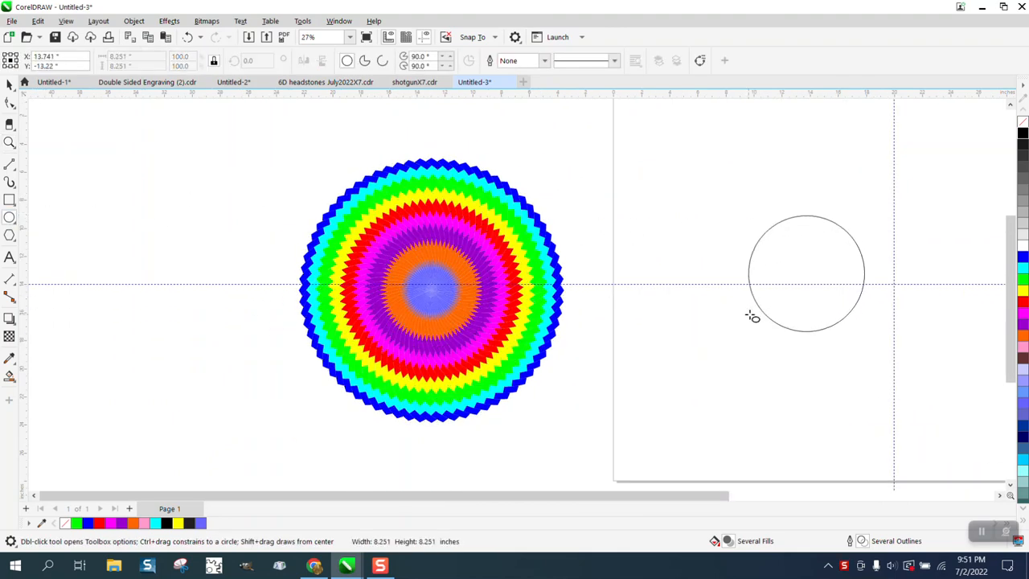
left_click(809, 269)
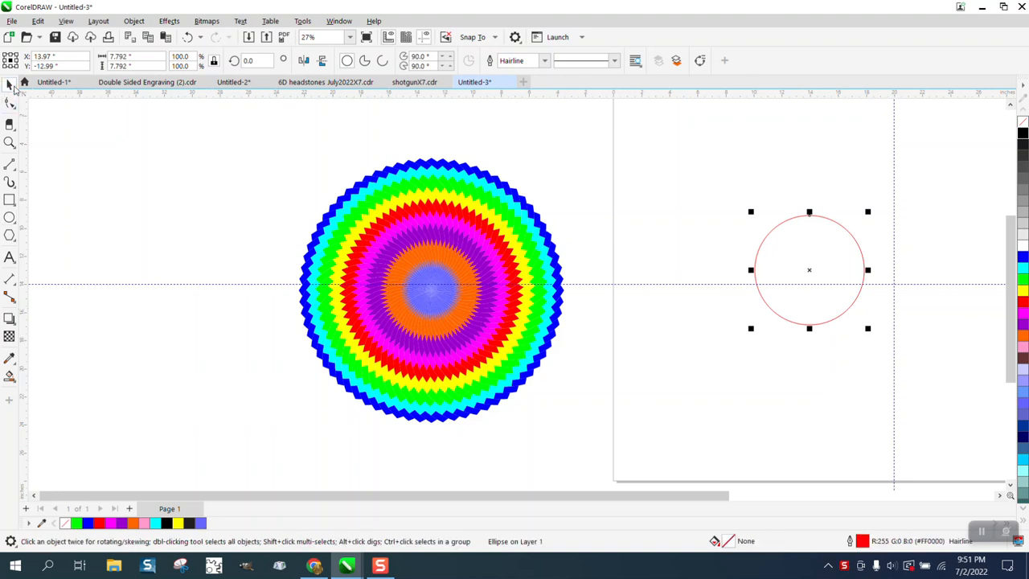
mouse_move(809, 271)
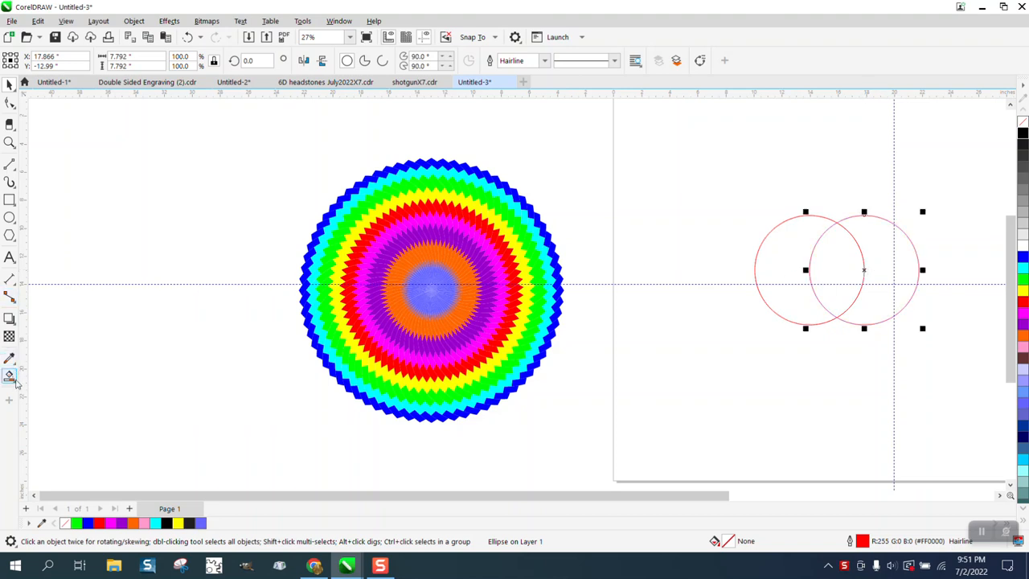
left_click(11, 376)
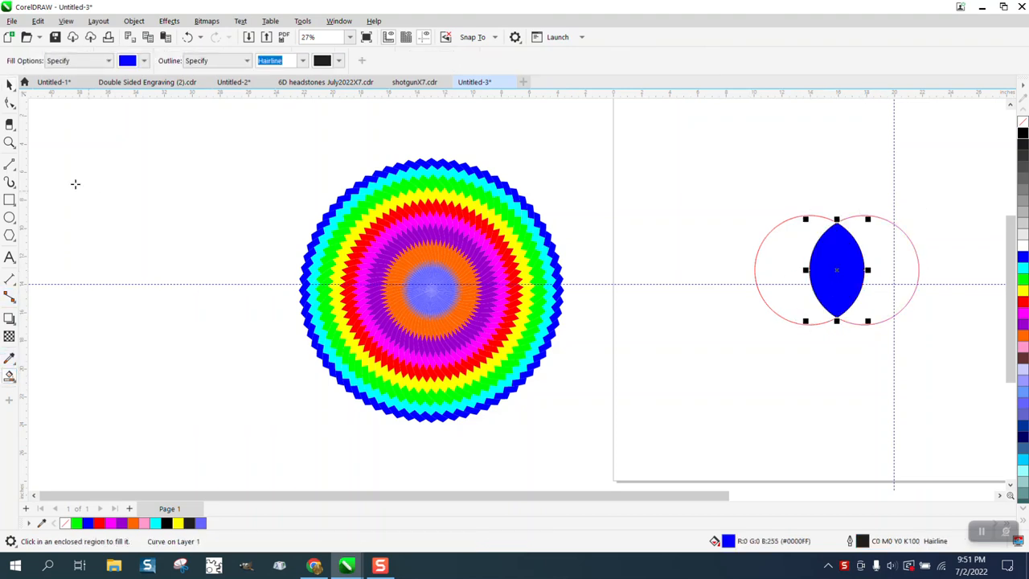
left_click(836, 269)
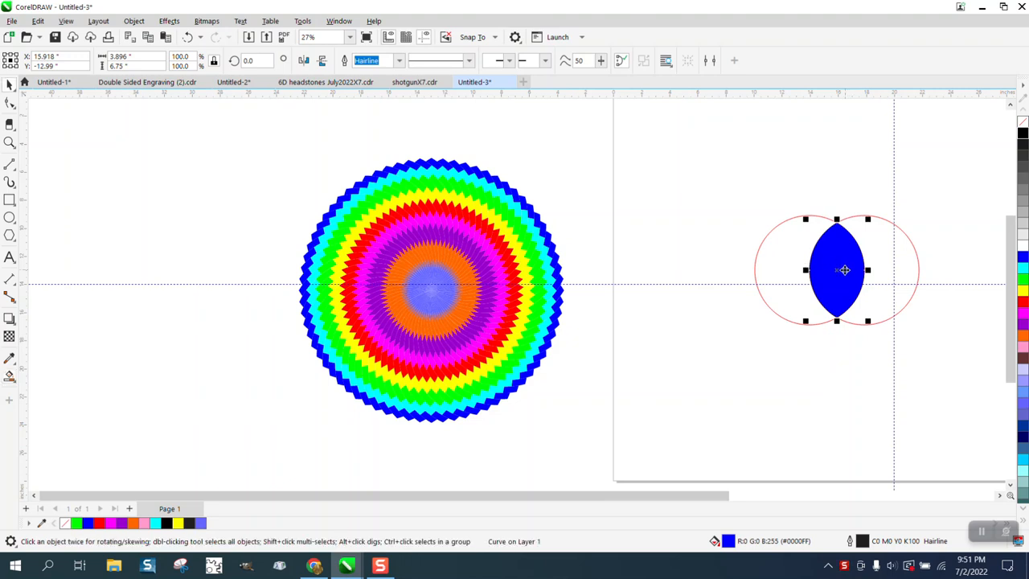
left_click_drag(844, 270, 692, 270)
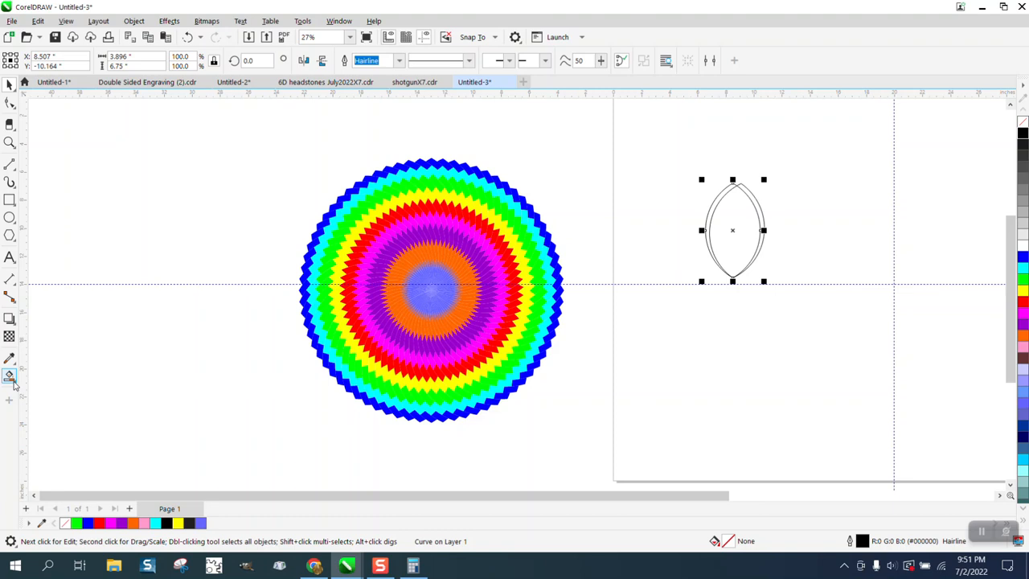
- Trim the lens with its offset copy to leave a thin crescent
left_click(9, 376)
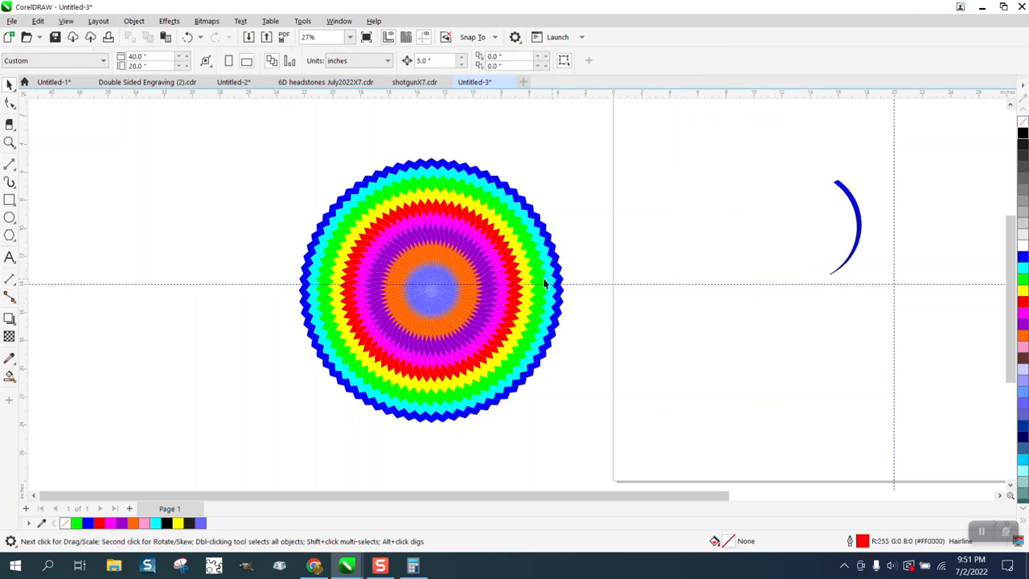
left_click(844, 225)
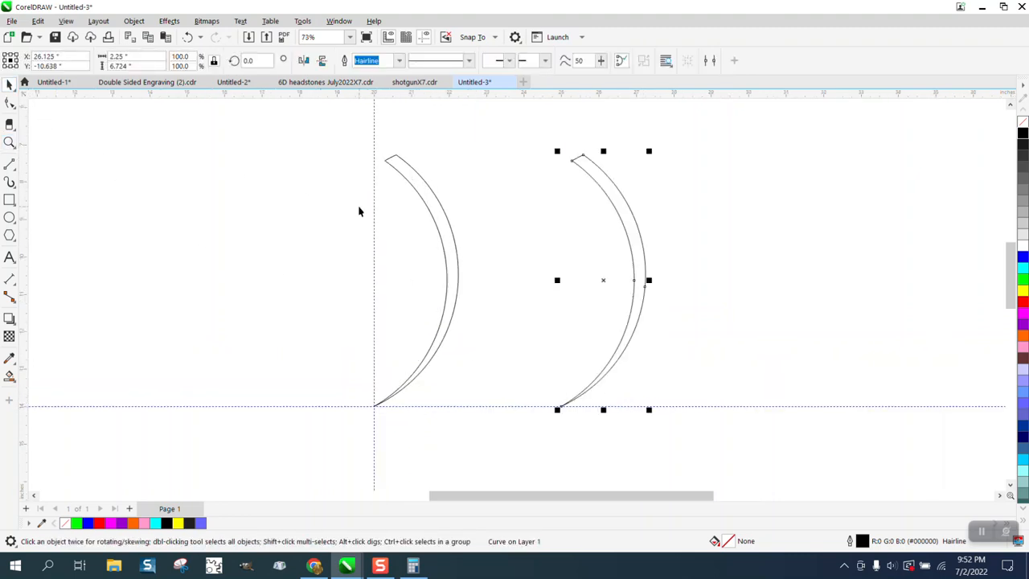
- Move the crescent copy right and draw a 2-Point cutting line across the crescent
left_click_drag(603, 279, 954, 280)
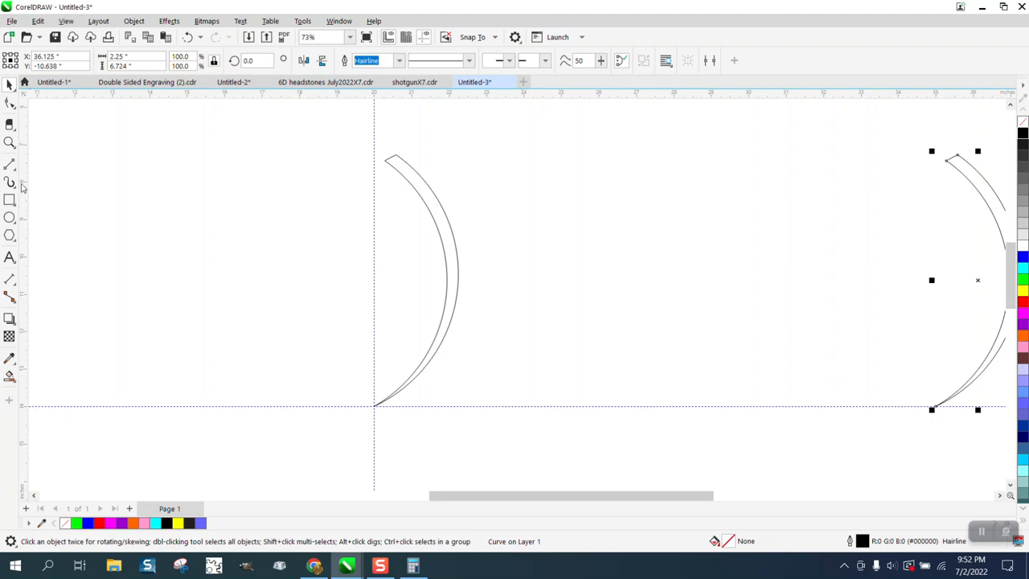
left_click(11, 166)
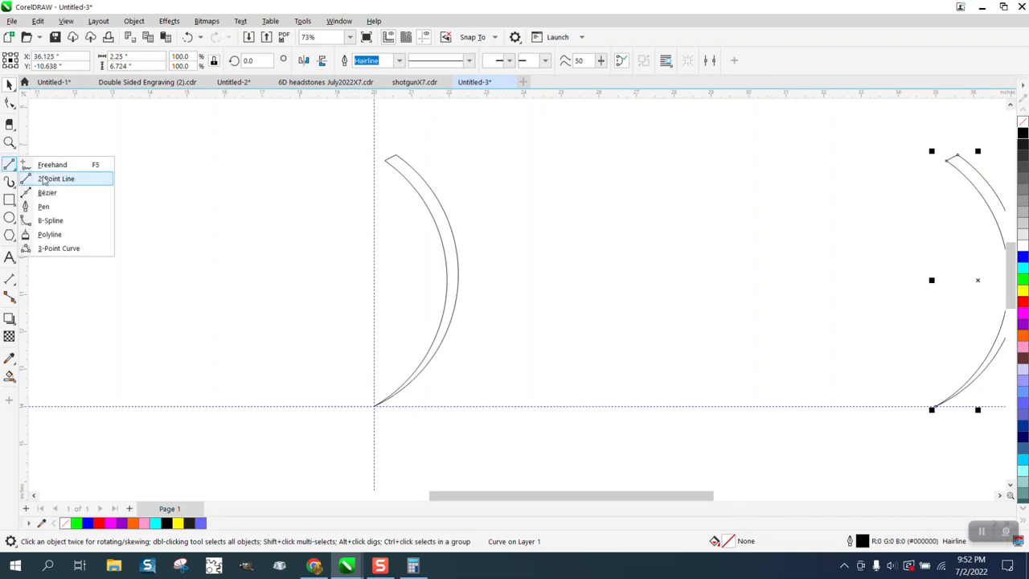
left_click(57, 179)
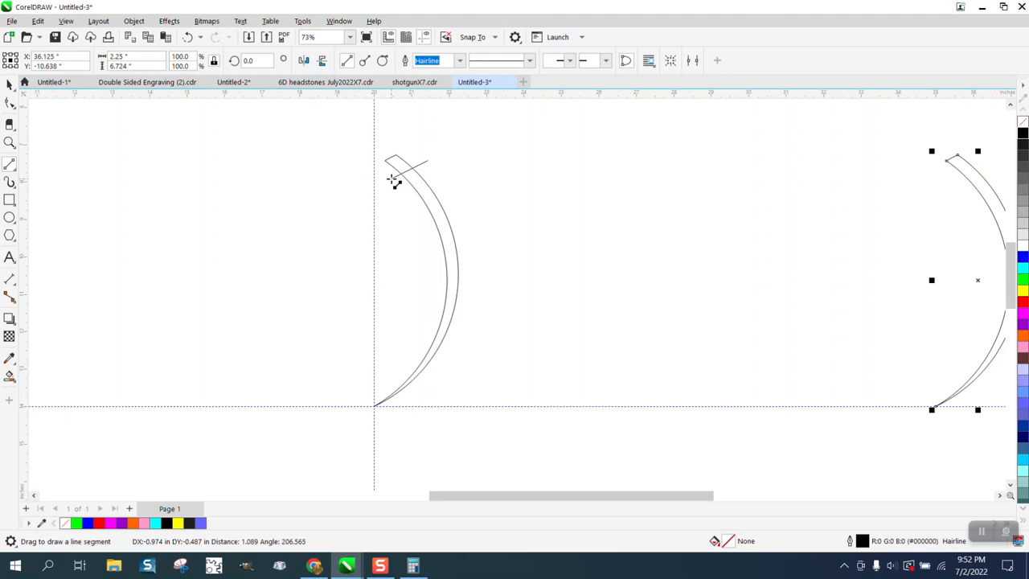
left_click_drag(394, 181, 466, 245)
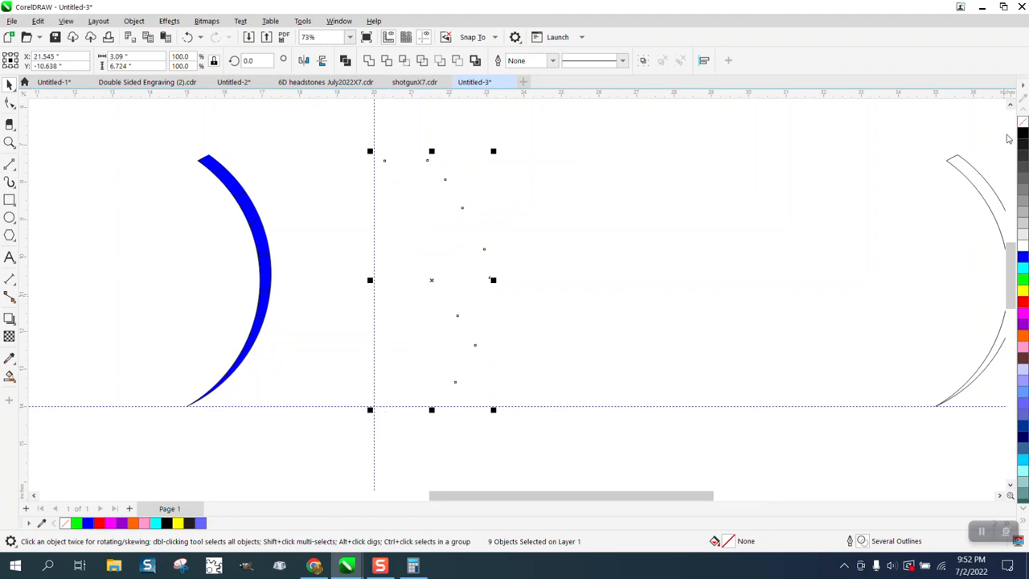
mouse_move(105, 32)
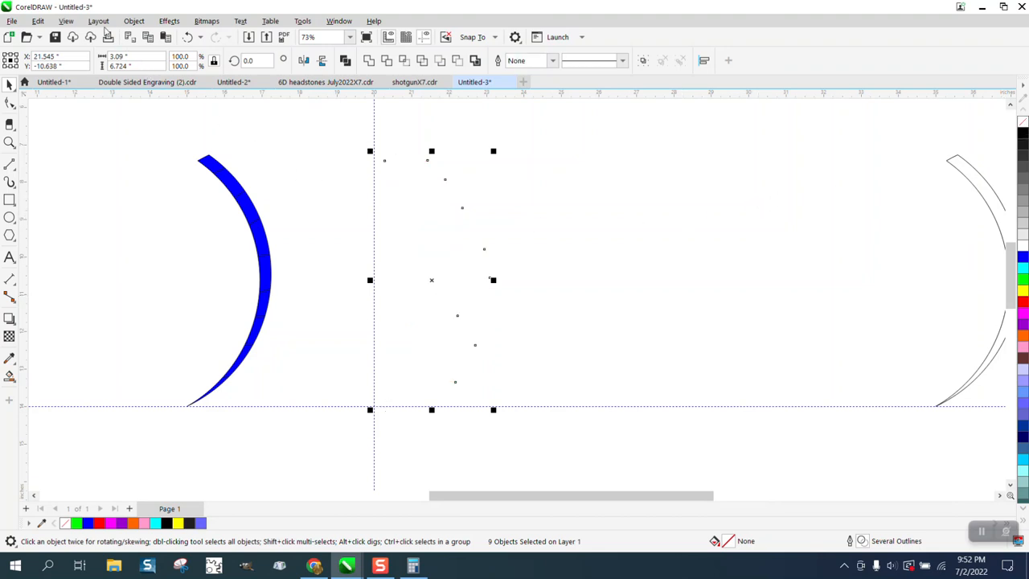
- Check the cut crescent in Wireframe view, then return to Normal view
left_click(66, 20)
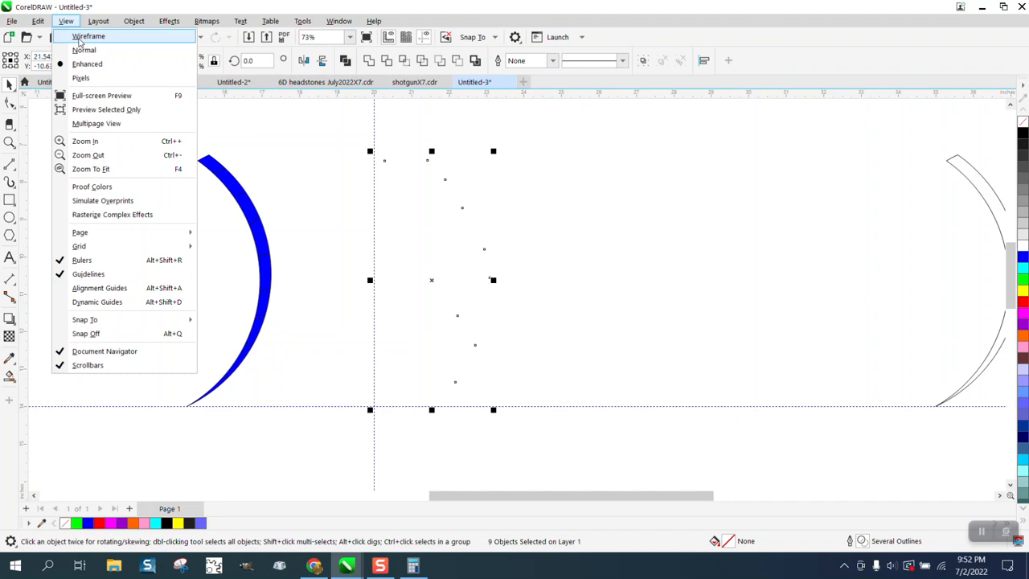
left_click(89, 36)
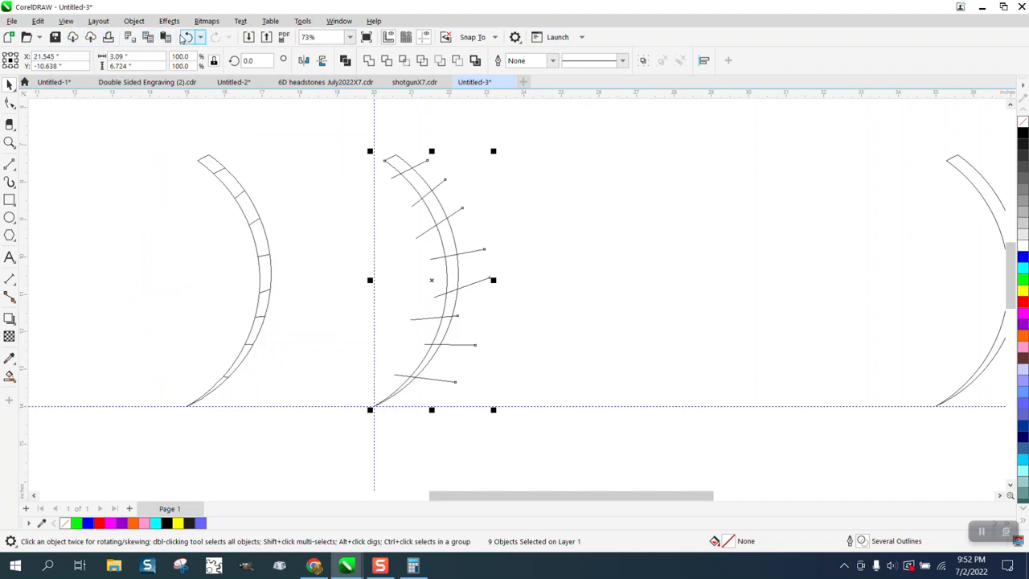
left_click(66, 21)
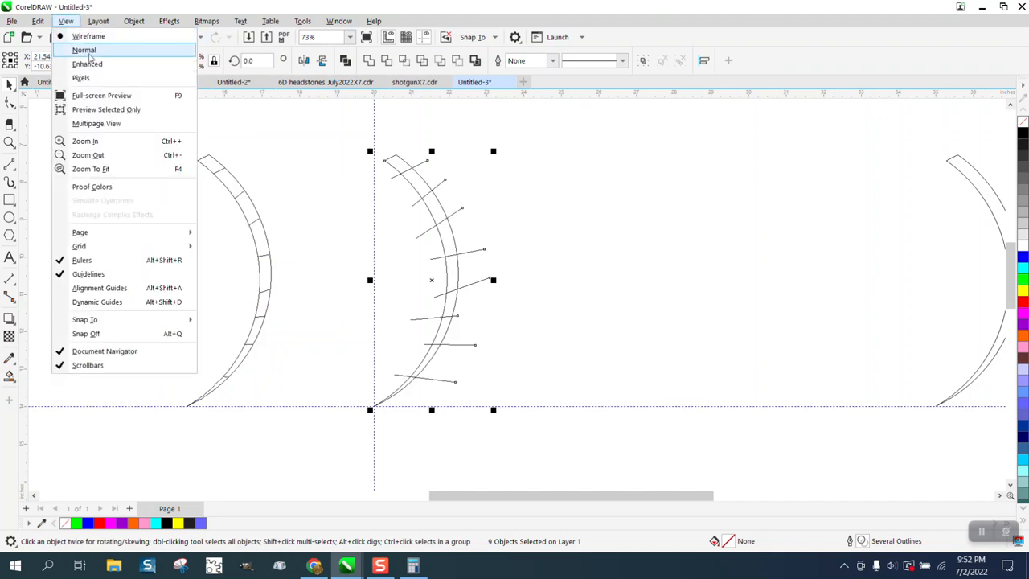
left_click(84, 49)
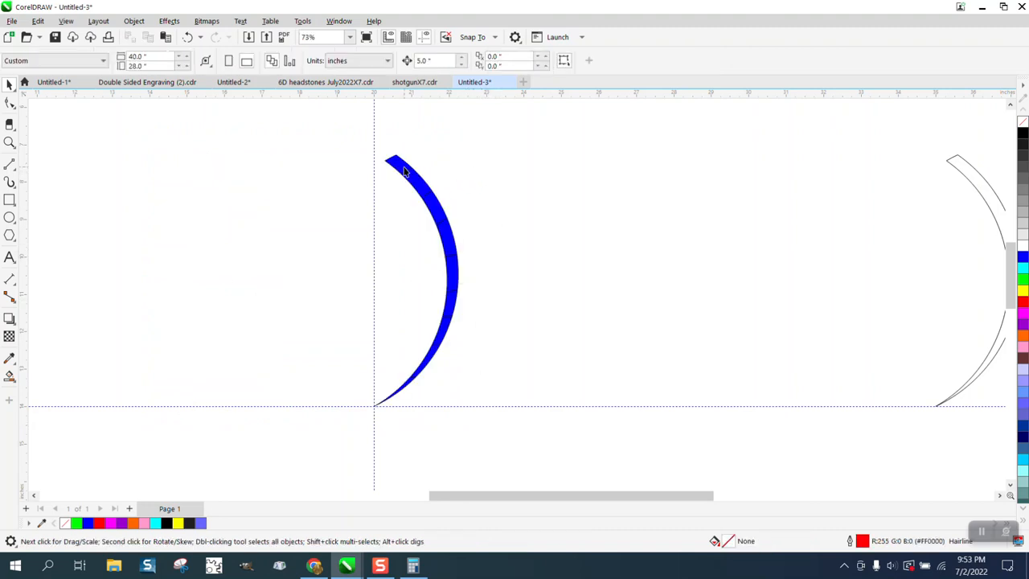
- Fill the nine segments with rainbow palette colours and select them all
left_click(406, 169)
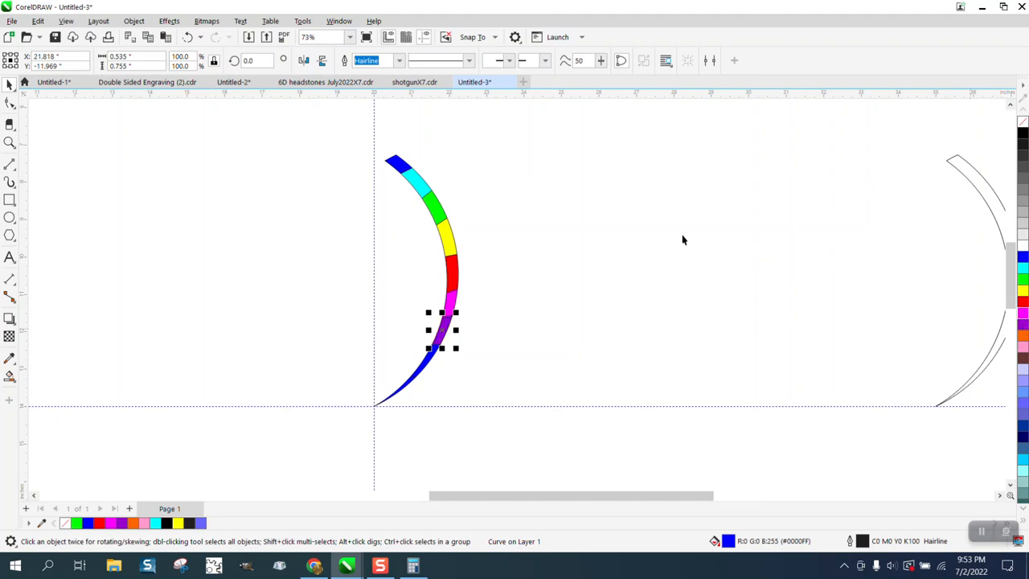
left_click_drag(442, 330, 424, 360)
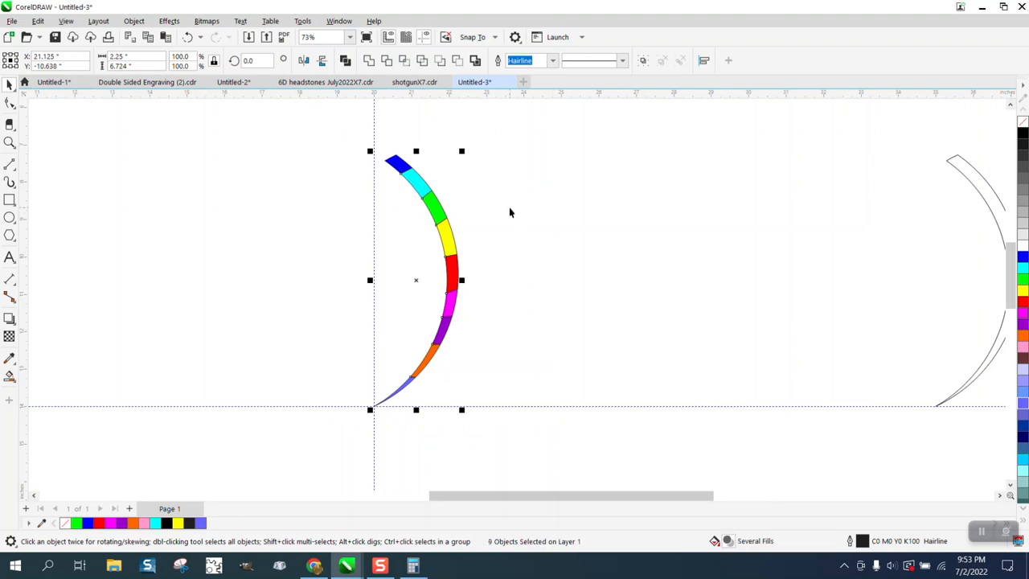
mouse_move(479, 171)
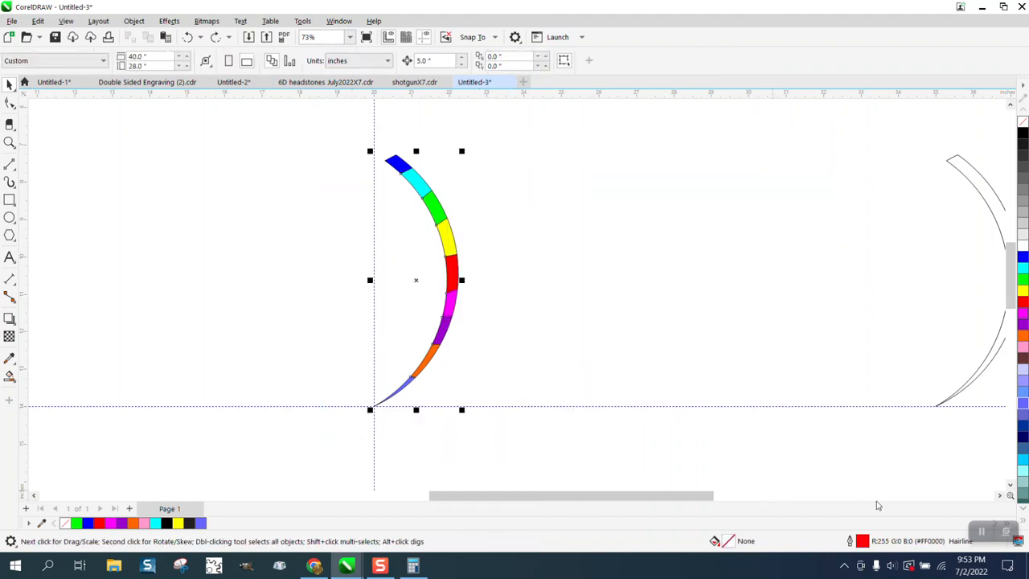
left_click(415, 280)
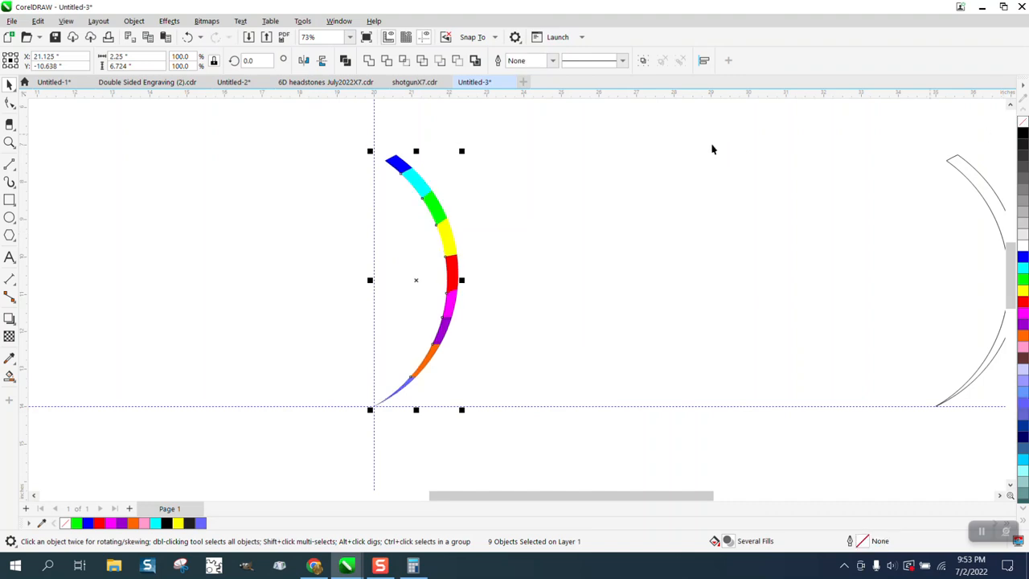
mouse_move(486, 189)
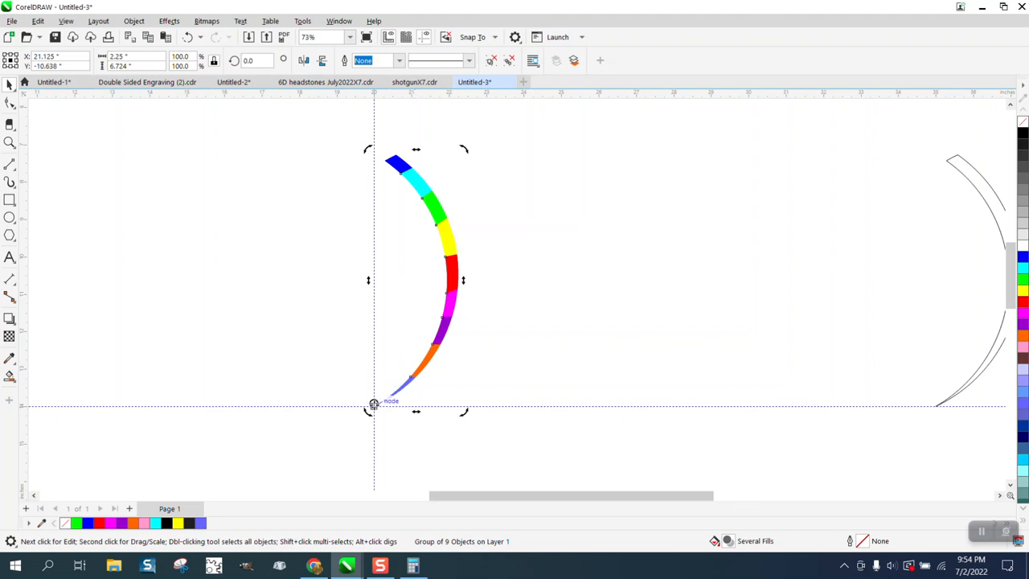
- Set the crescent's rotation pivot at its lower tip
left_click(11, 143)
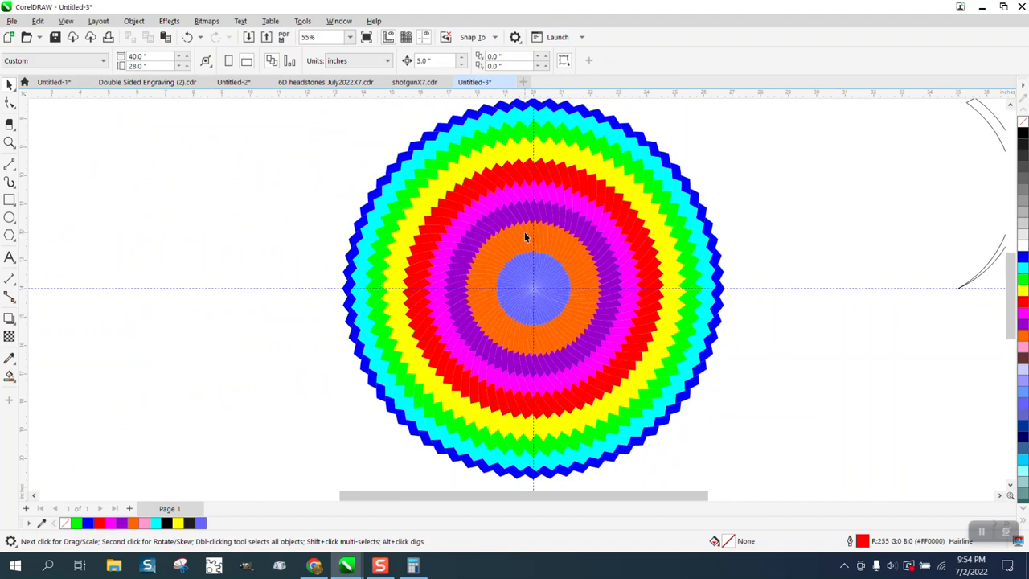
mouse_move(754, 222)
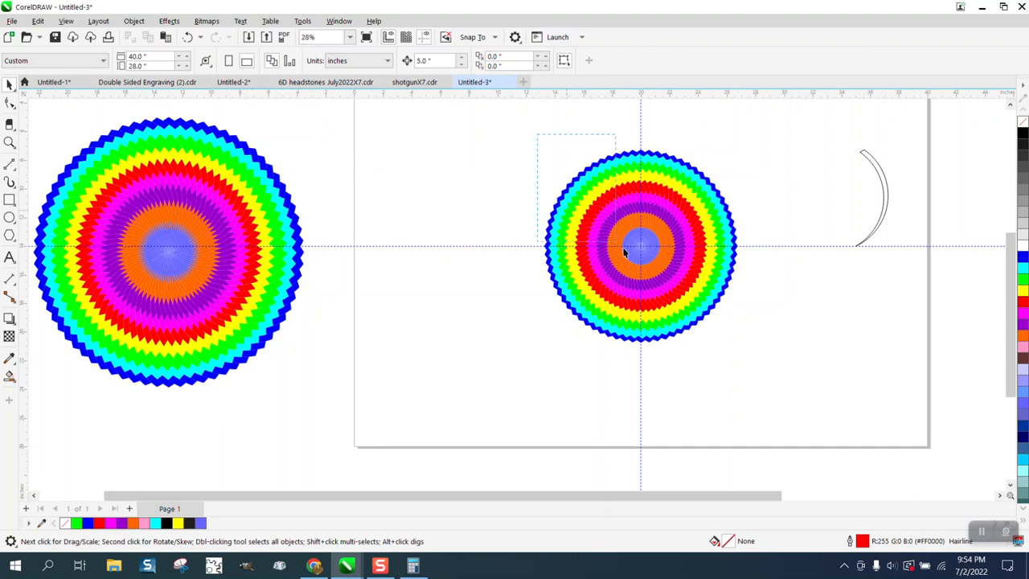
left_click(640, 246)
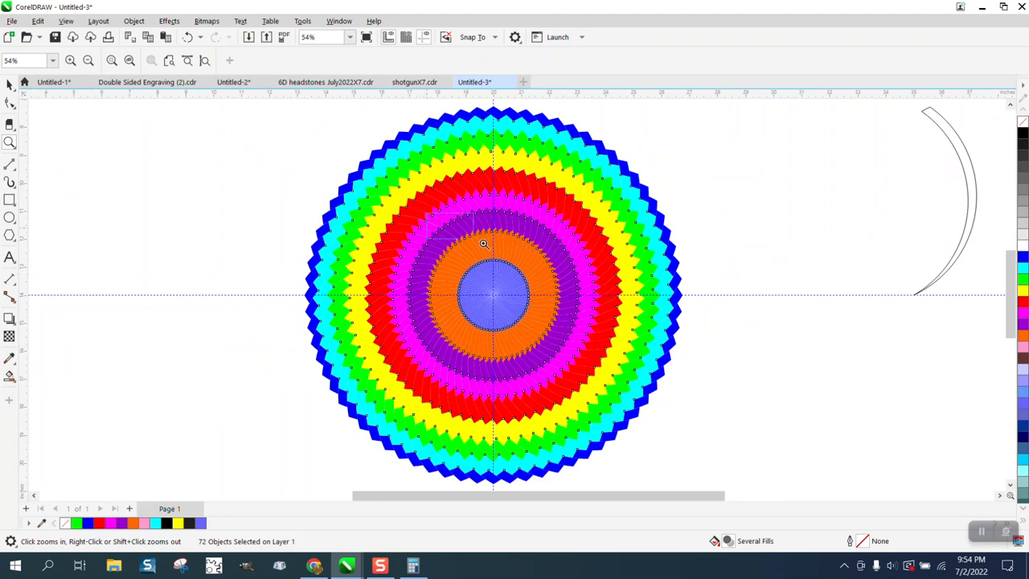
left_click(483, 243)
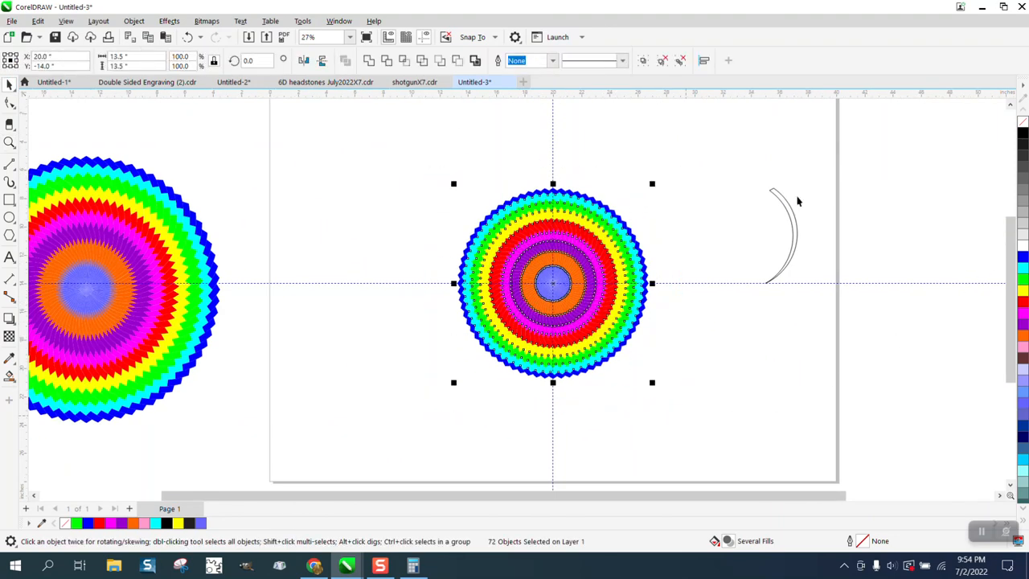
mouse_move(806, 161)
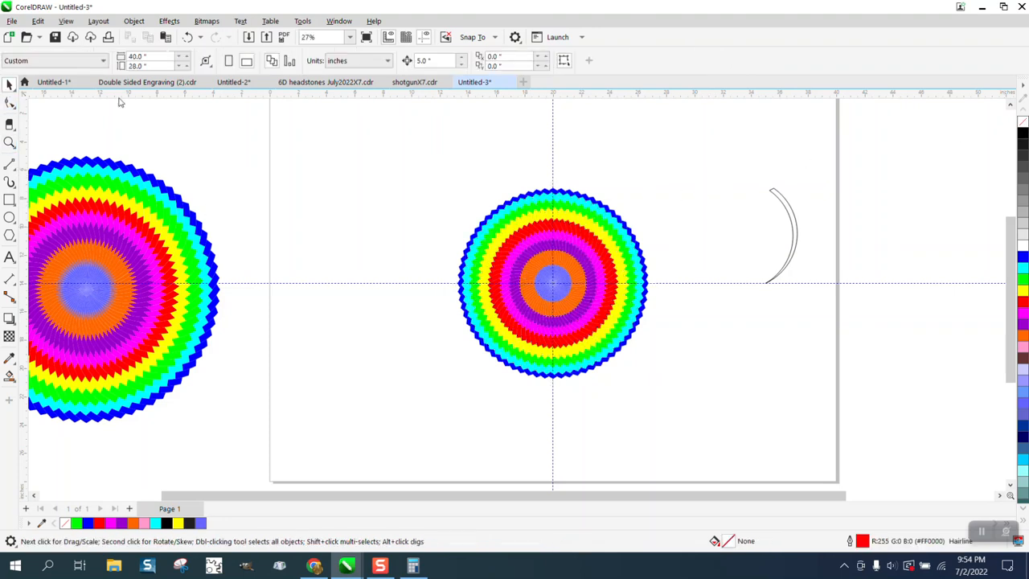
mouse_move(574, 246)
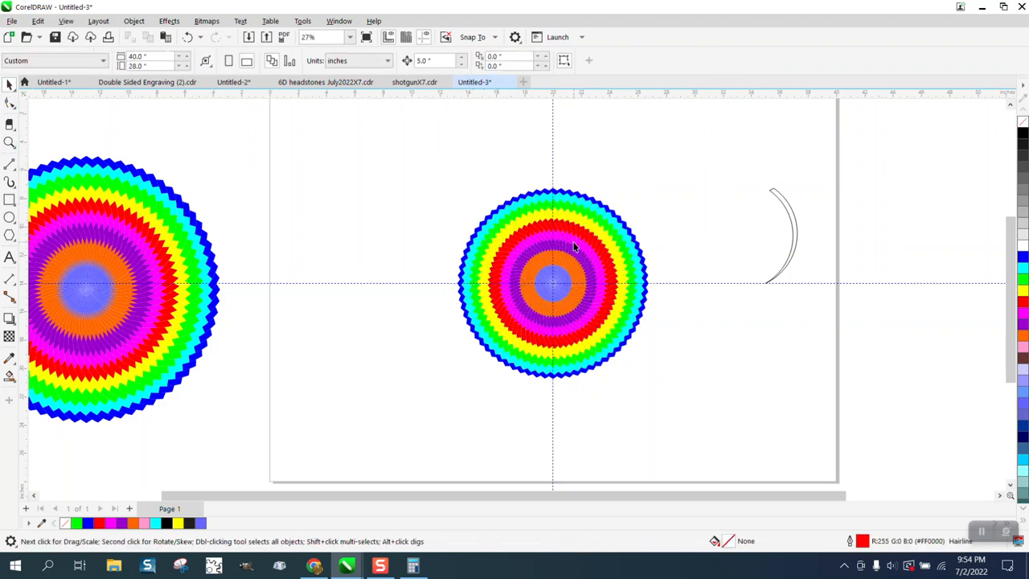
mouse_move(538, 235)
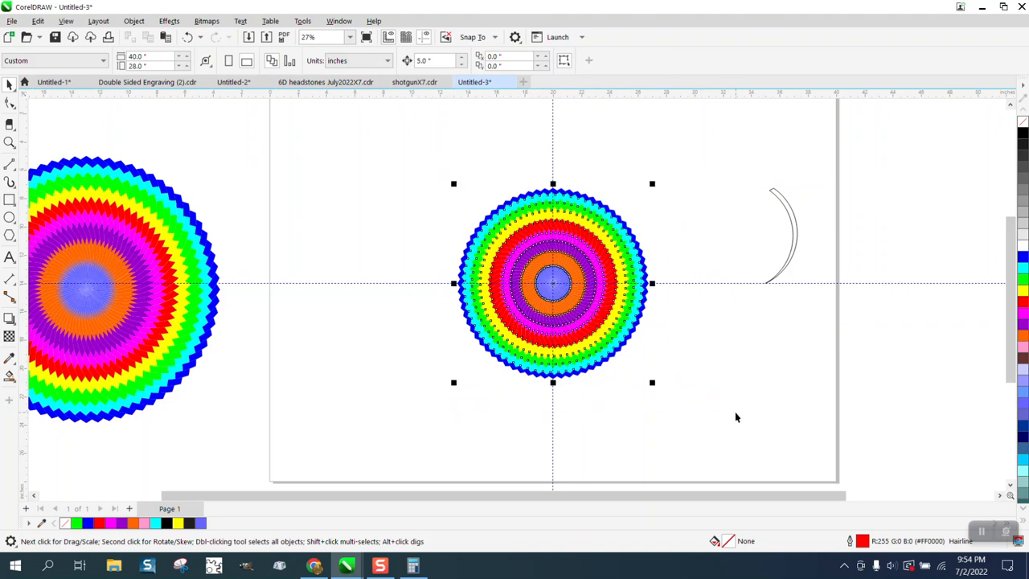
left_click(552, 283)
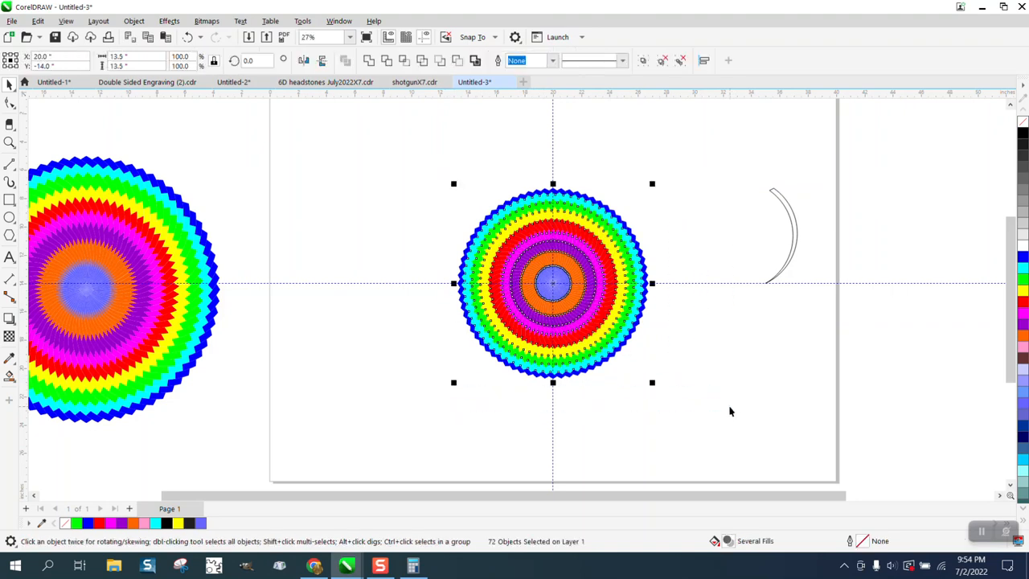